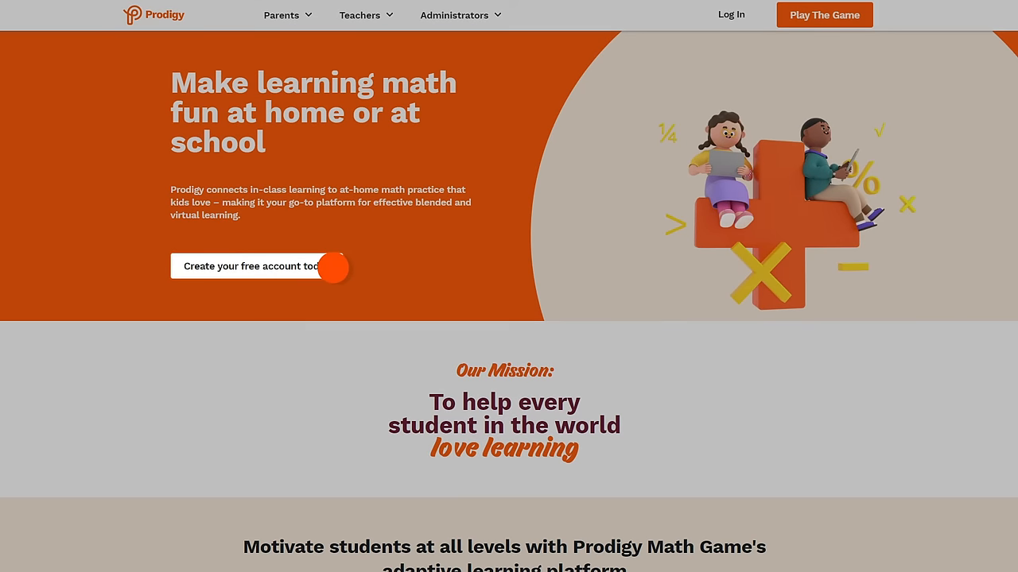
Click 'Create your free account today' on the Prodigy homepage.
left_click(250, 266)
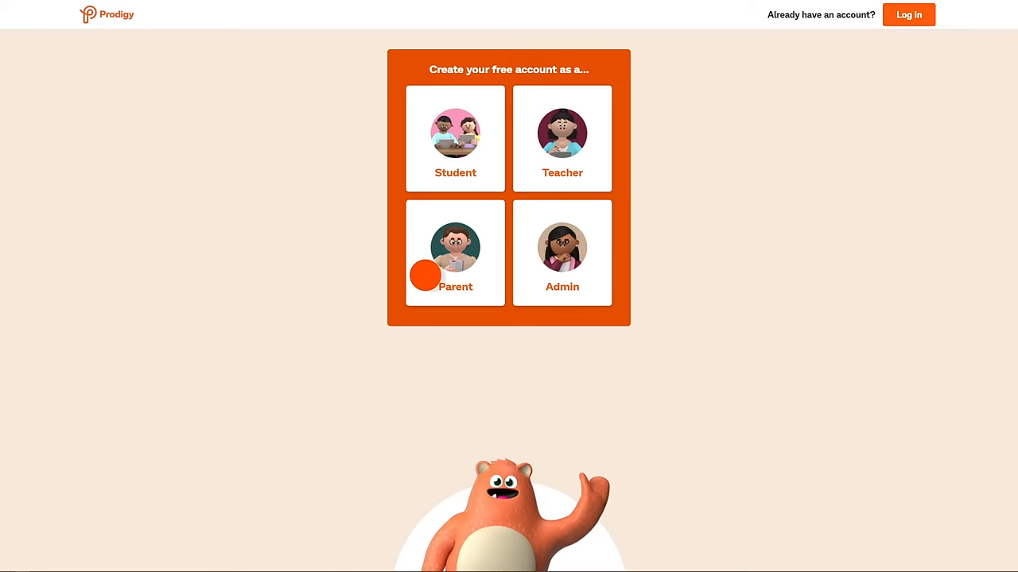
Choose the Parent account type.
left_click(455, 253)
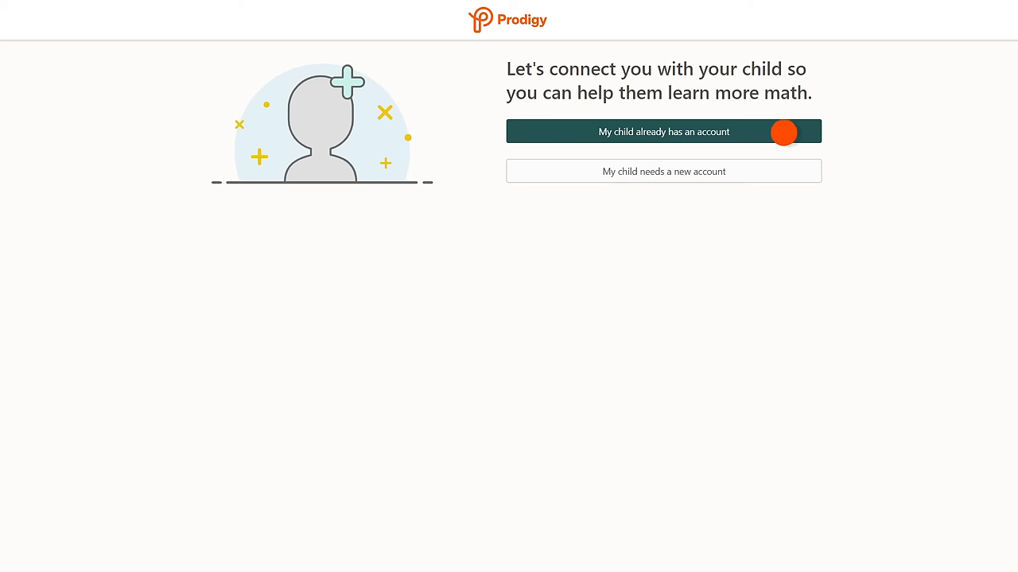
Choose 'My child already has an account' and connect the child's existing account.
left_click(663, 132)
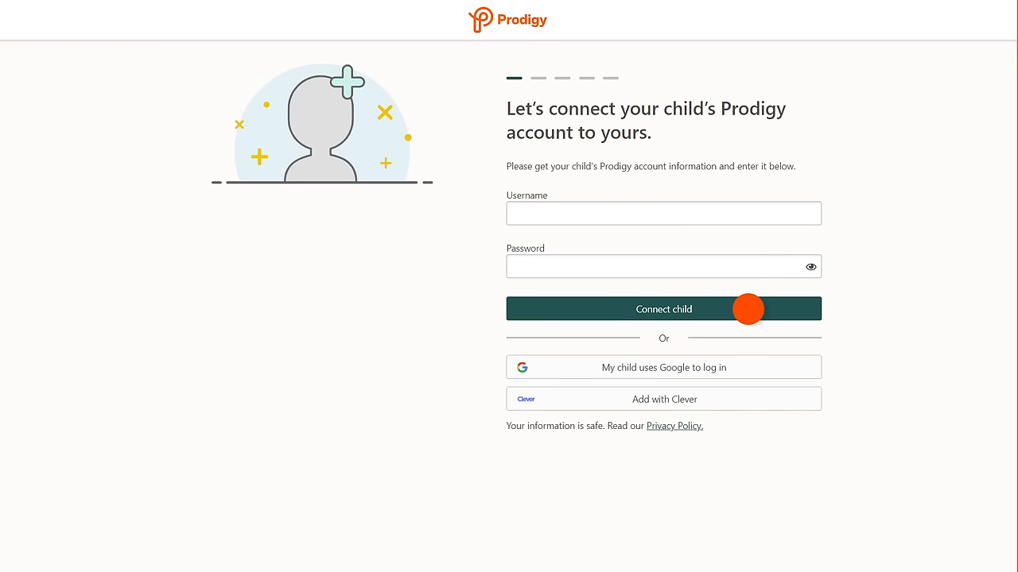
left_click(663, 308)
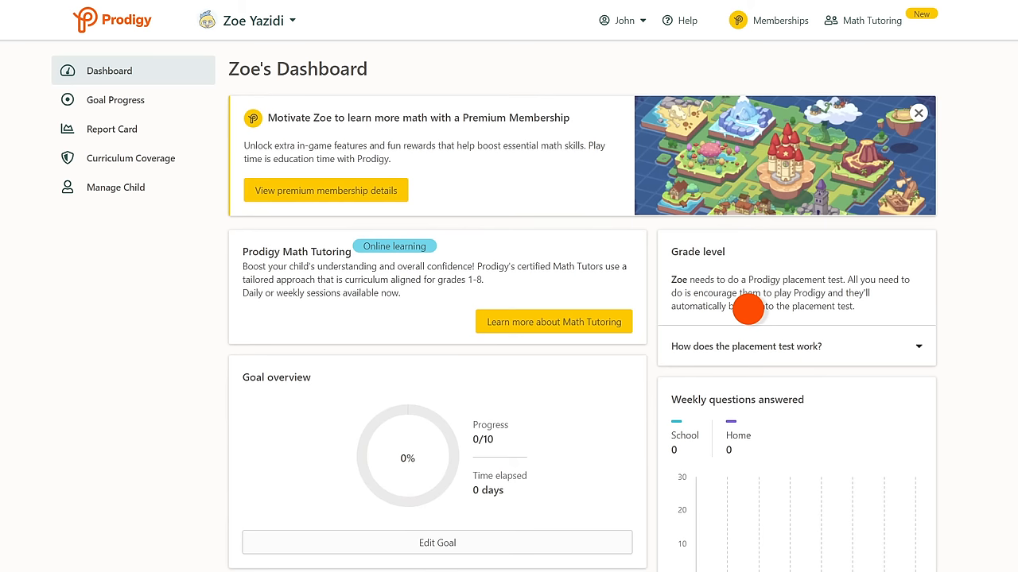